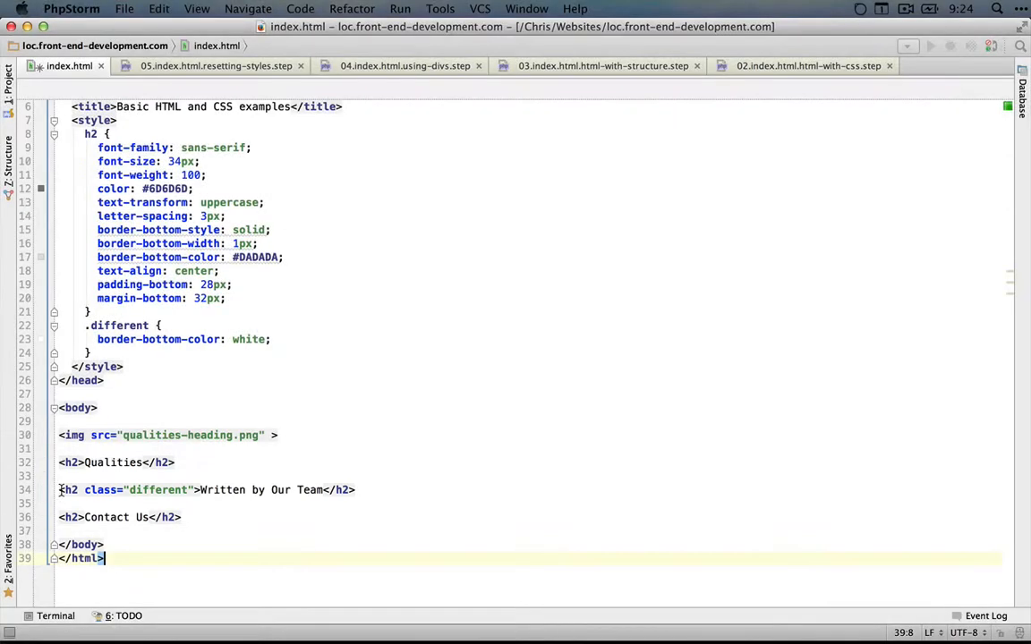
Append 'highlighted' after 'different' in the Written by Our Team h2's class attribute.
left_click(193, 489)
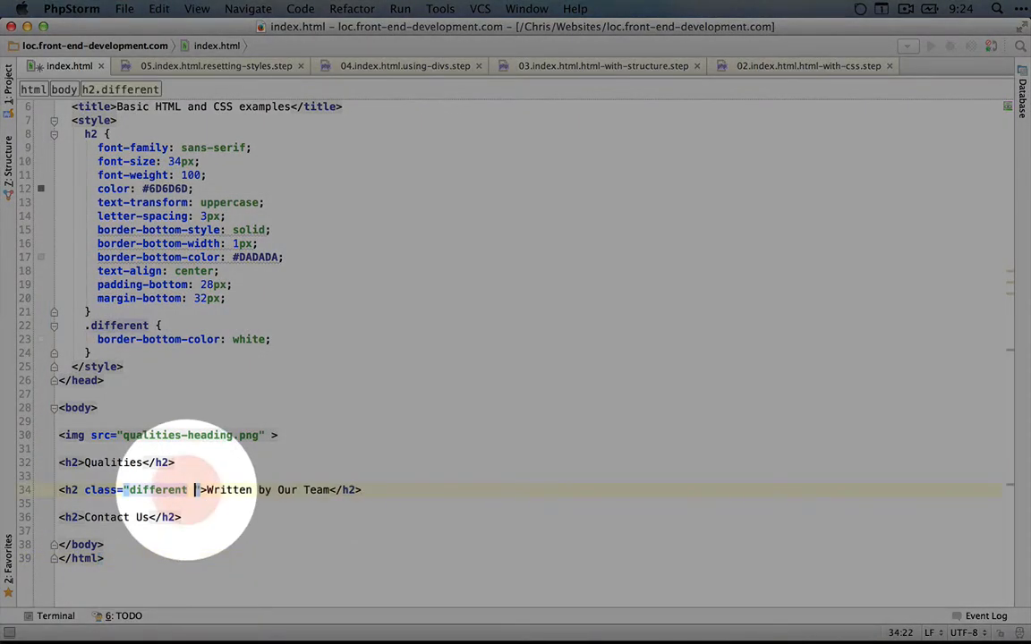
type("highlighted")
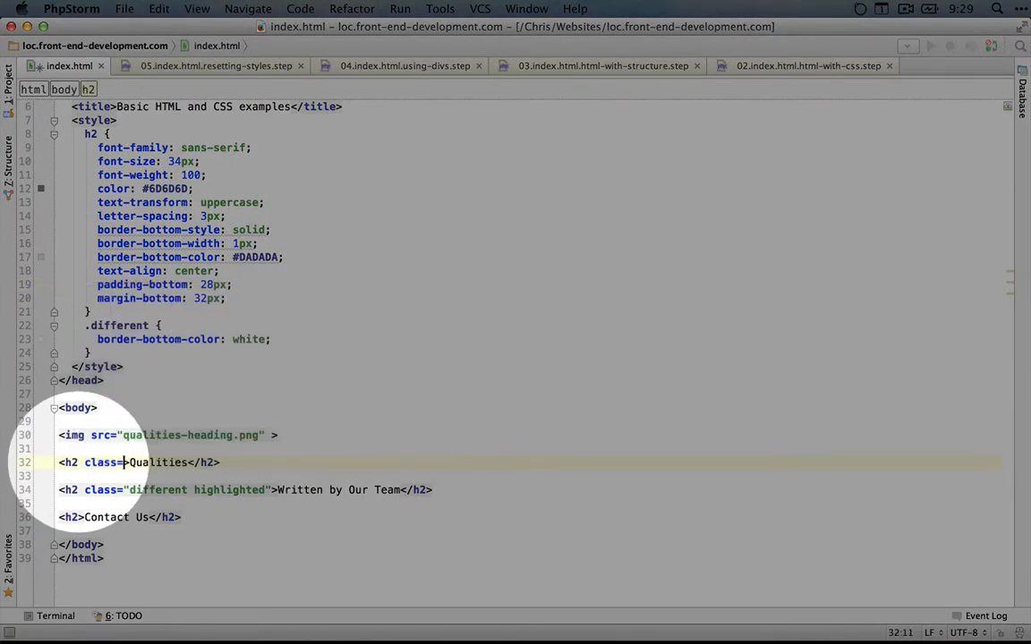
Set the Qualities h2 class to 'different' and place the cursor after the .different selector.
type("different\">")
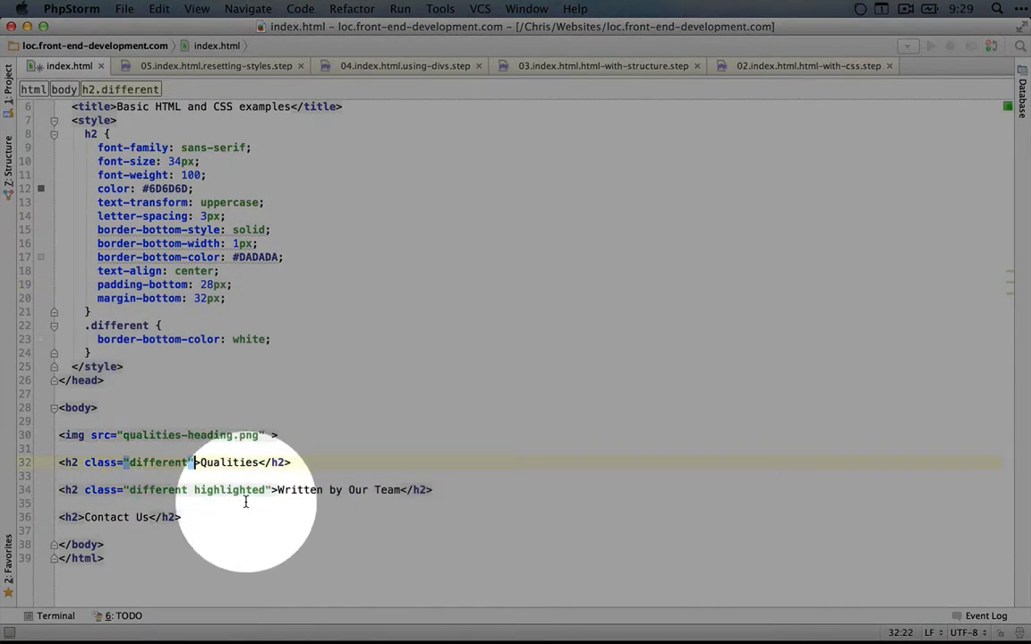
scroll("up", 3)
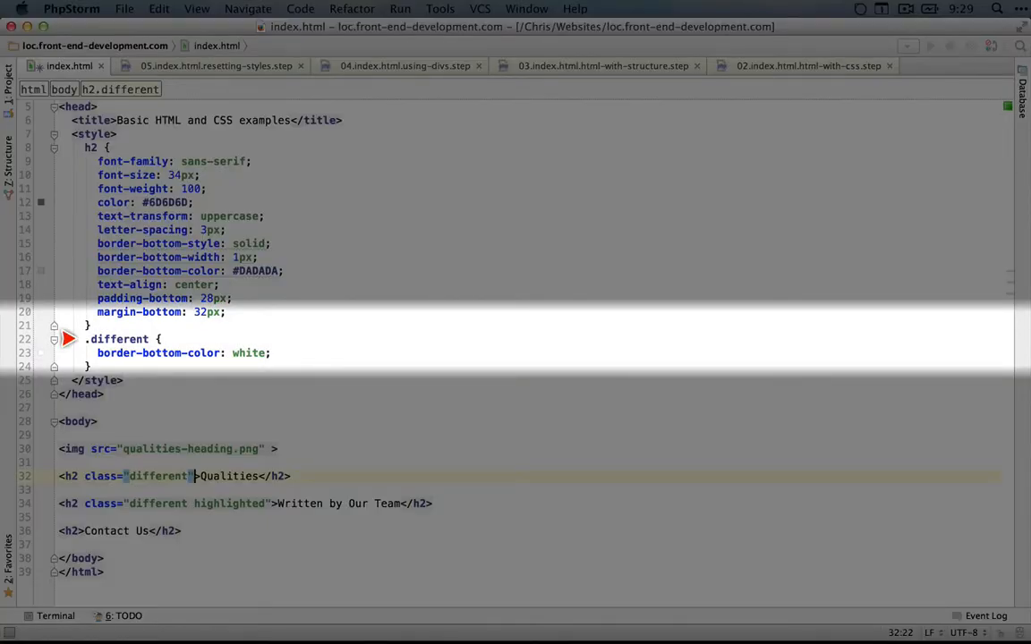
left_click(152, 338)
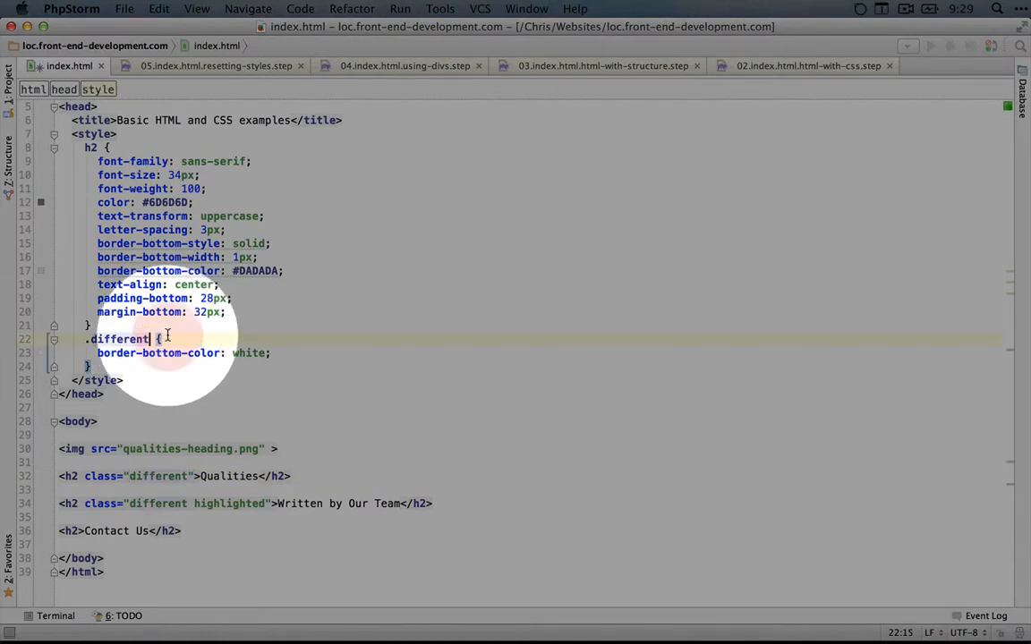